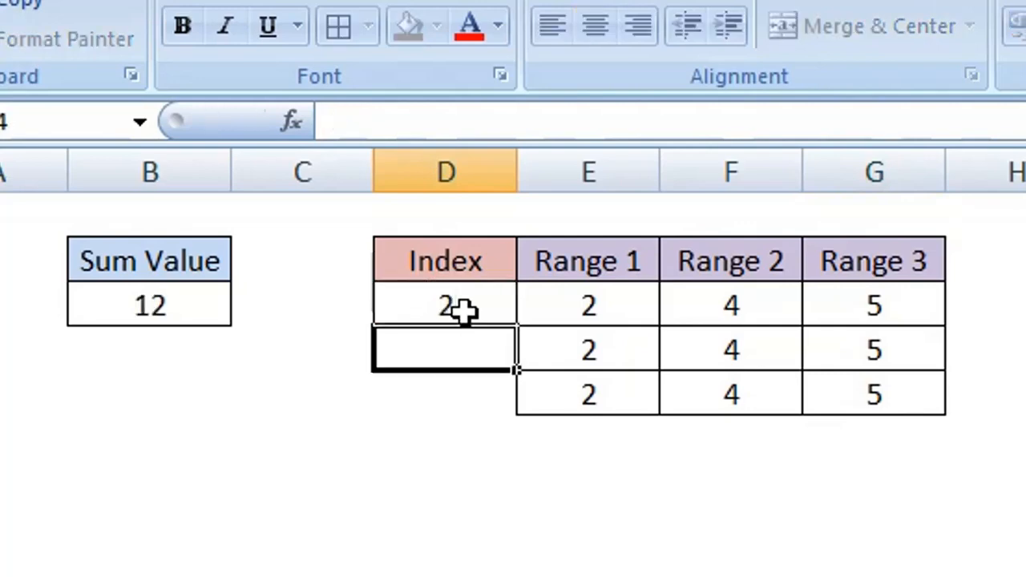
Change the Index value from 2 to 3 so Sum Value recalculates to 15
{"action": "left_click", "coordinate": [595, 26]}
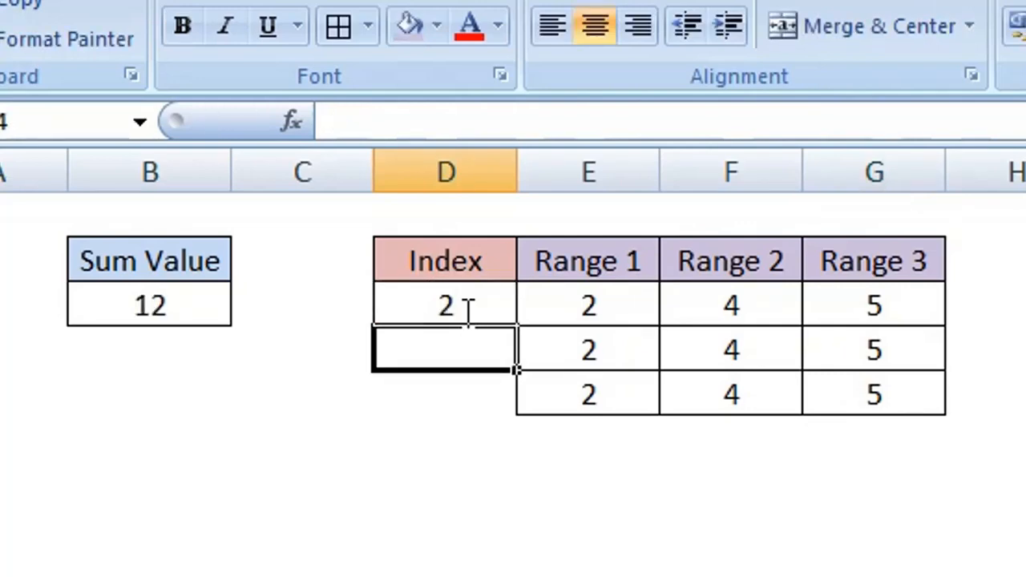
{"action": "mouse_move", "coordinate": [446, 337]}
{"action": "type", "text": "3"}
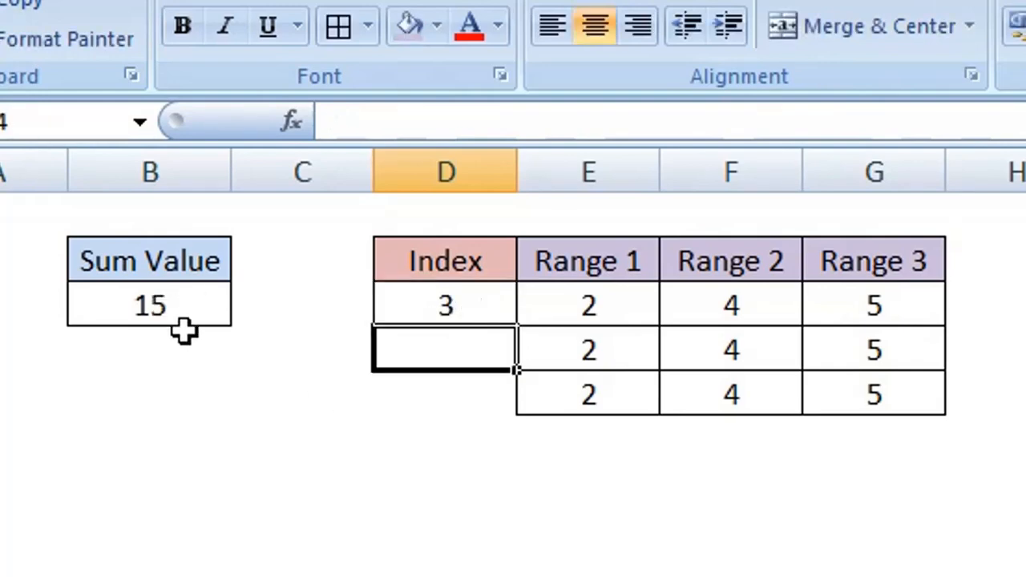
{"action": "mouse_move", "coordinate": [192, 308]}
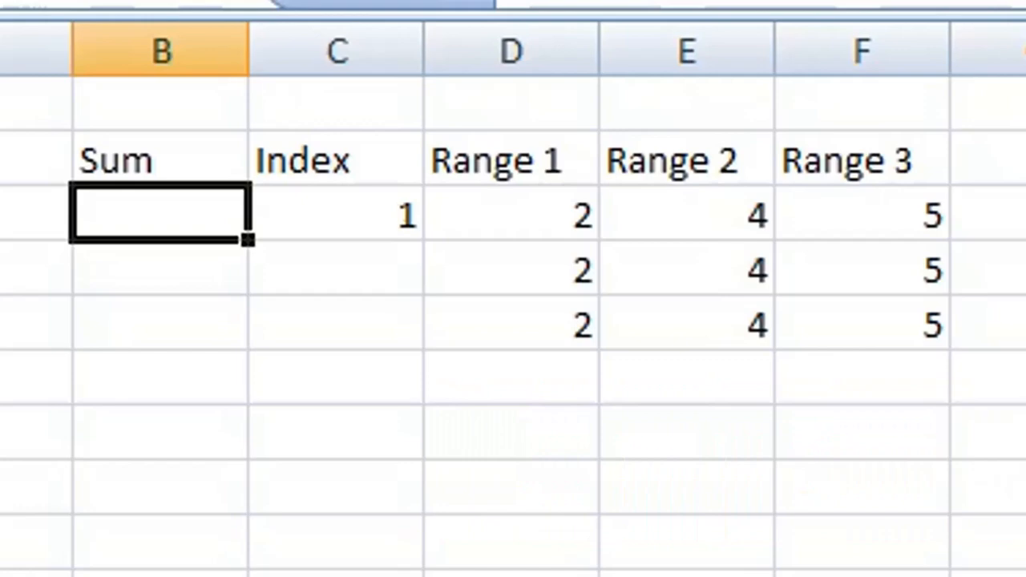
Begin B3 with =sum(choose( so CHOOSE is nested inside SUM
{"action": "type", "text": "="}
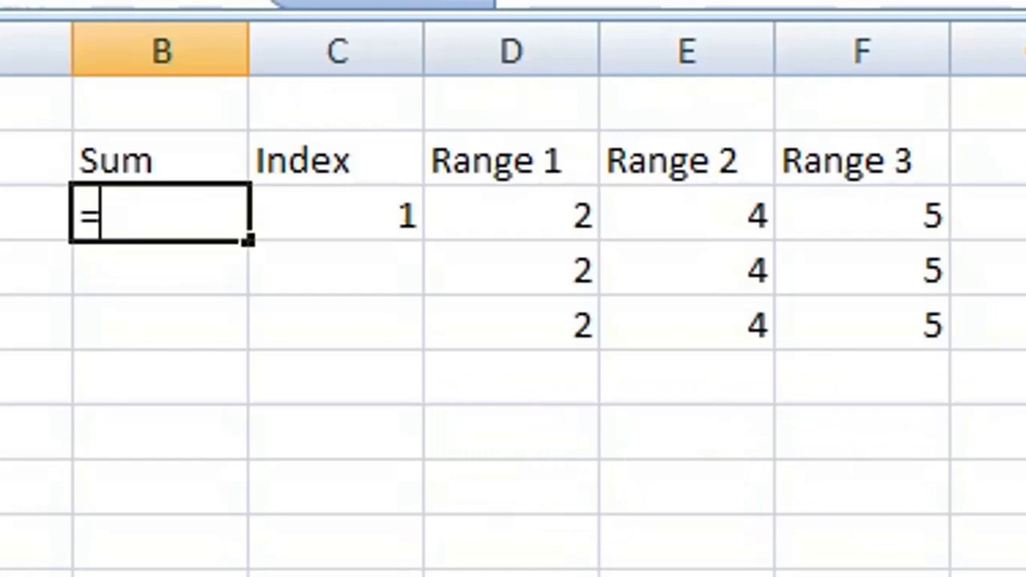
{"action": "type", "text": "sum"}
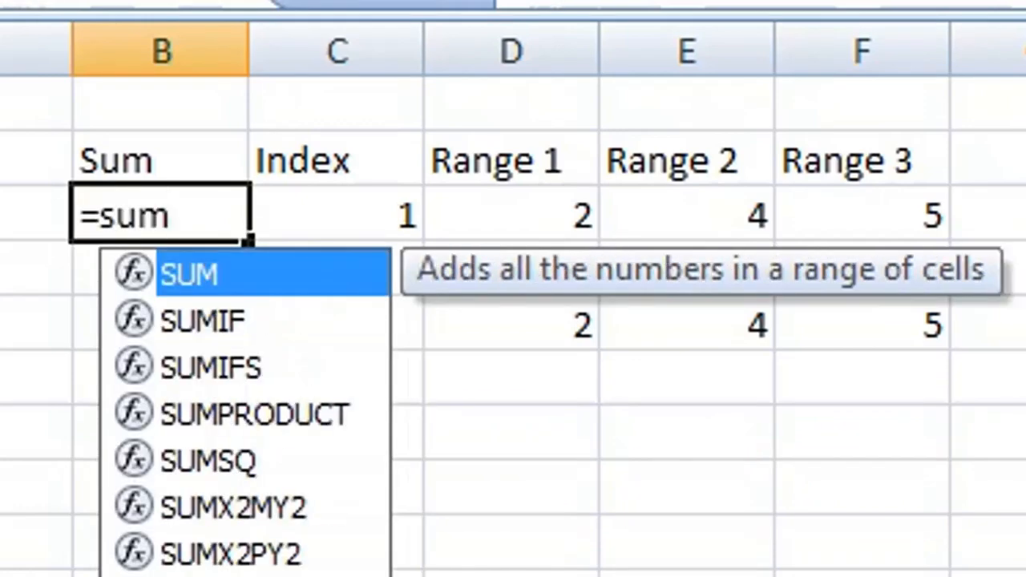
{"action": "type", "text": "("}
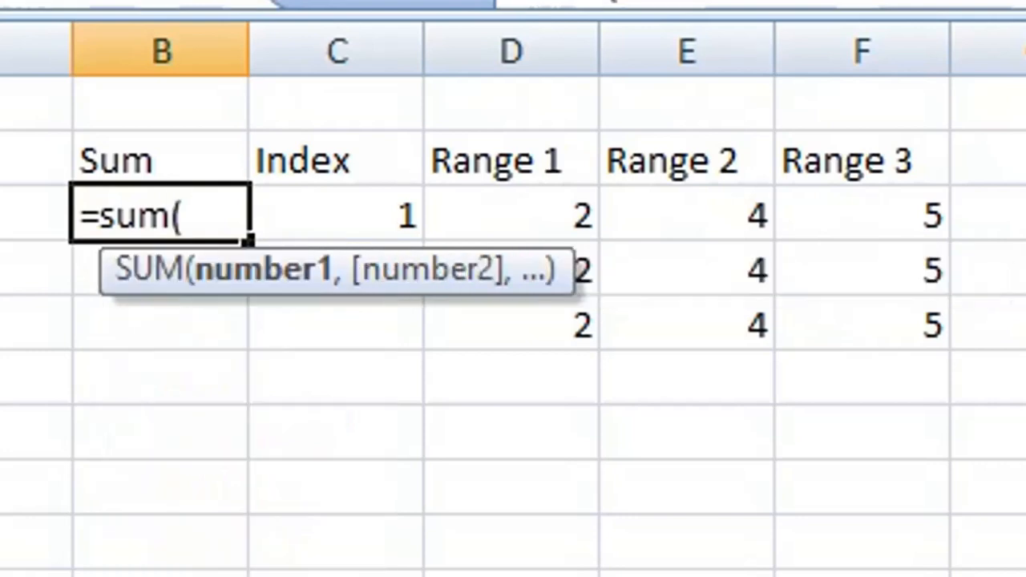
{"action": "type", "text": "cho"}
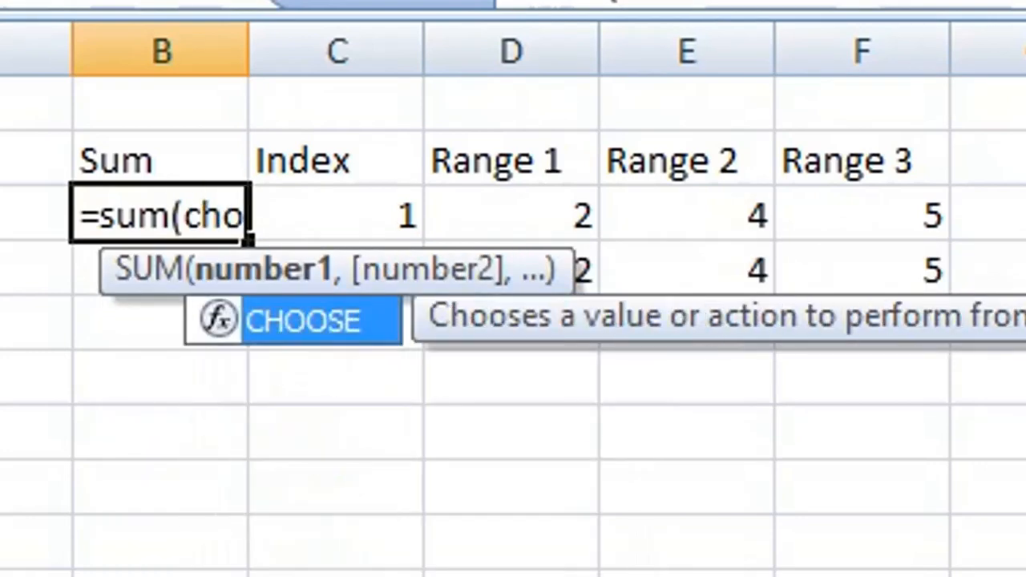
{"action": "type", "text": "ose"}
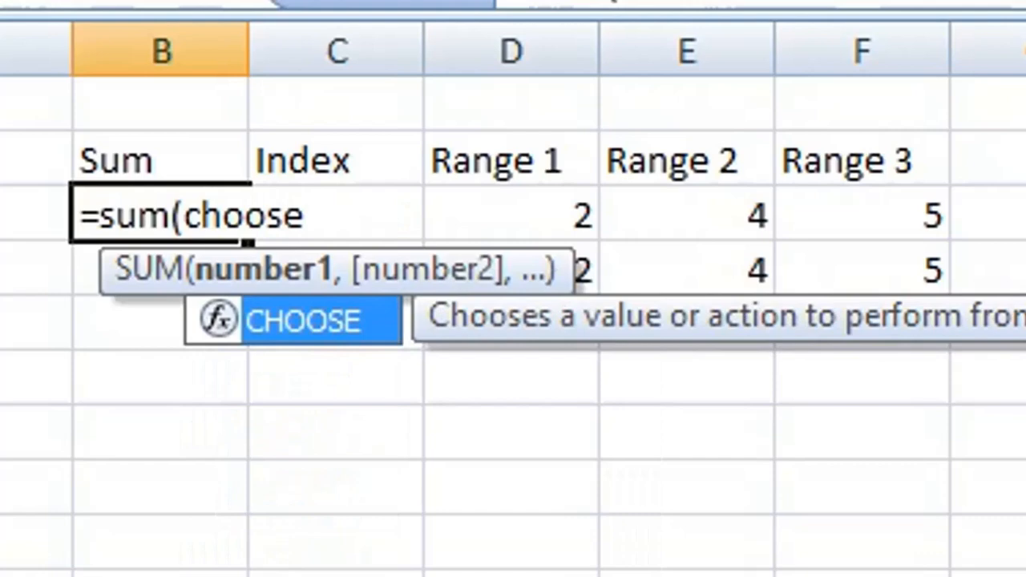
{"action": "type", "text": "("}
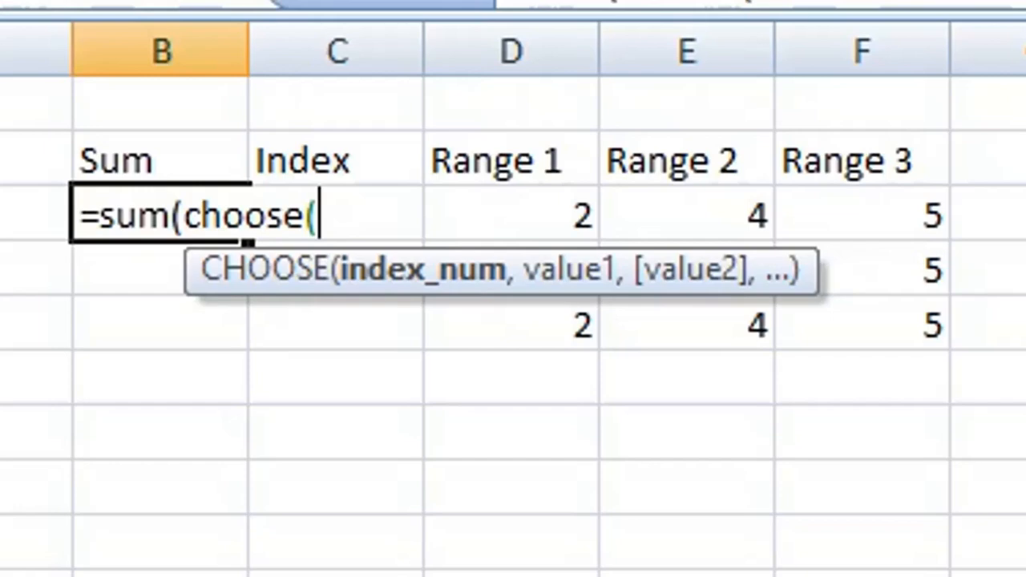
Complete the formula as =sum(choose(c3,d3:d5,e3:e5,f3:f5)) with both parentheses closed
{"action": "type", "text": "c3,d3:d5,"}
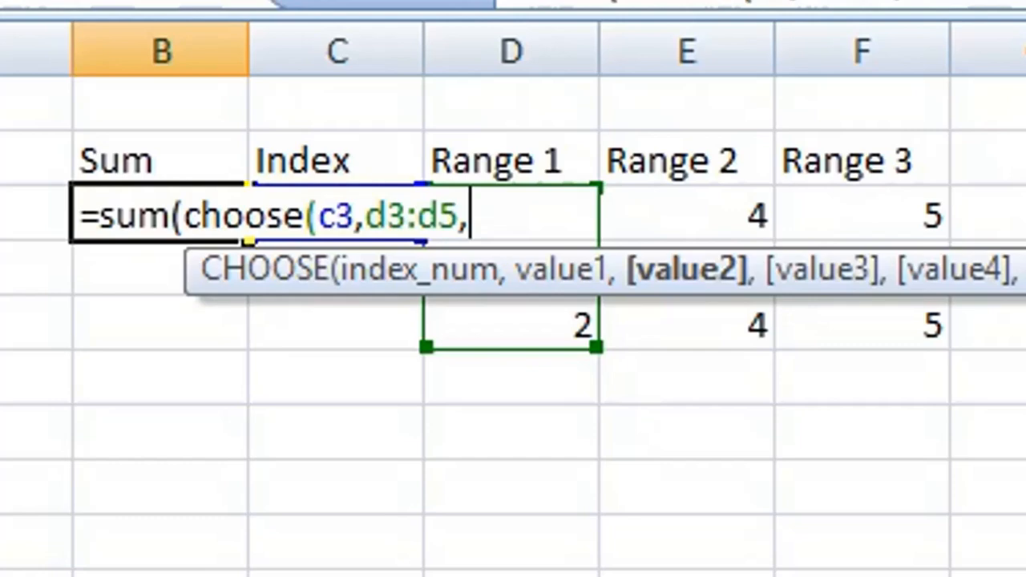
{"action": "left_click", "coordinate": [686, 215]}
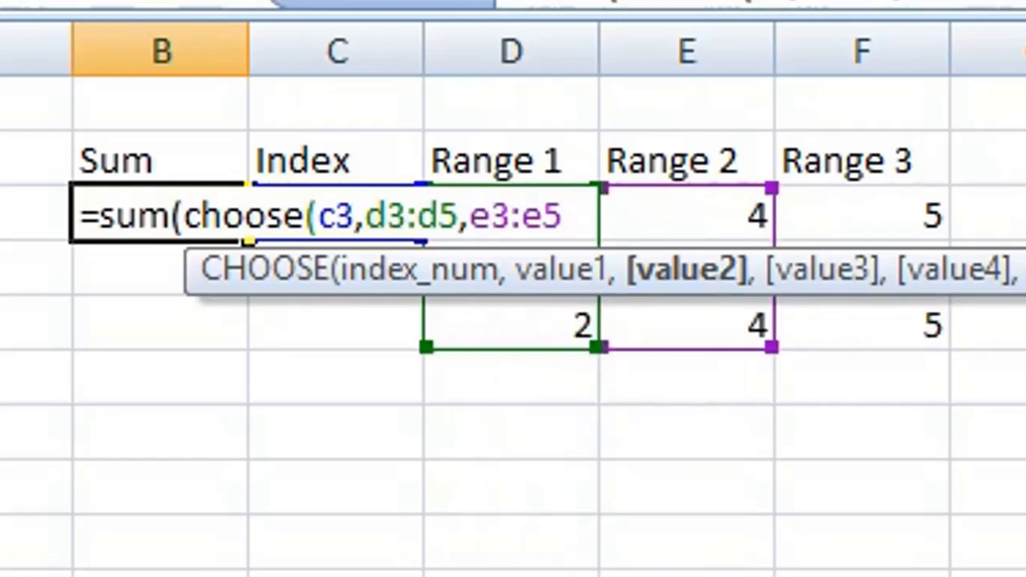
{"action": "type", "text": ","}
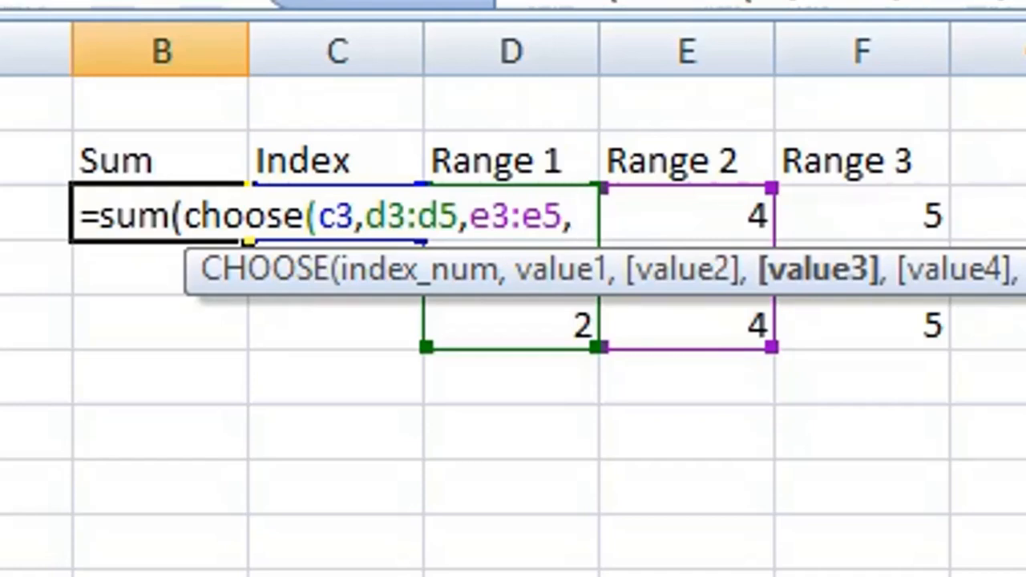
{"action": "type", "text": "f3:"}
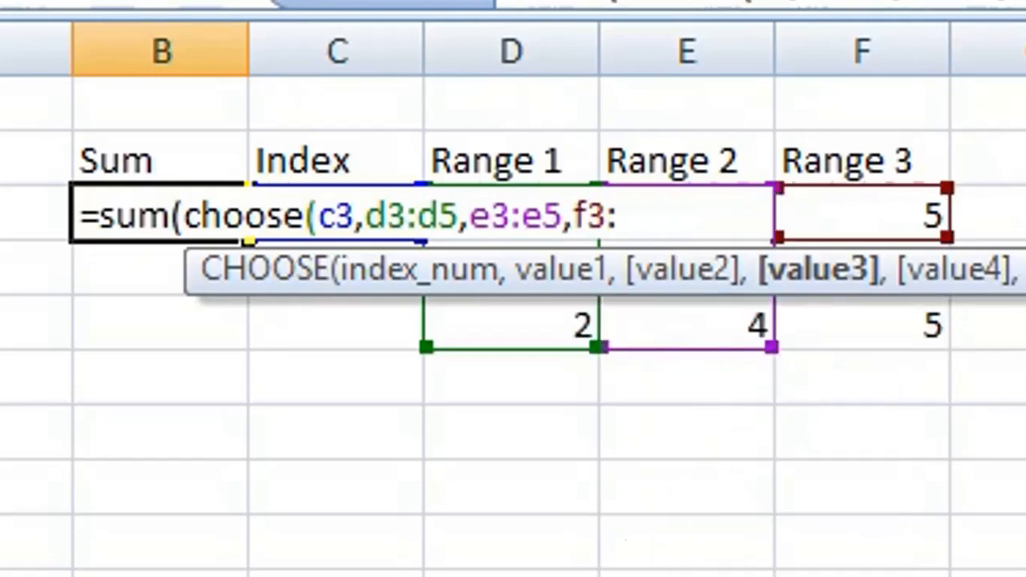
{"action": "type", "text": "f5"}
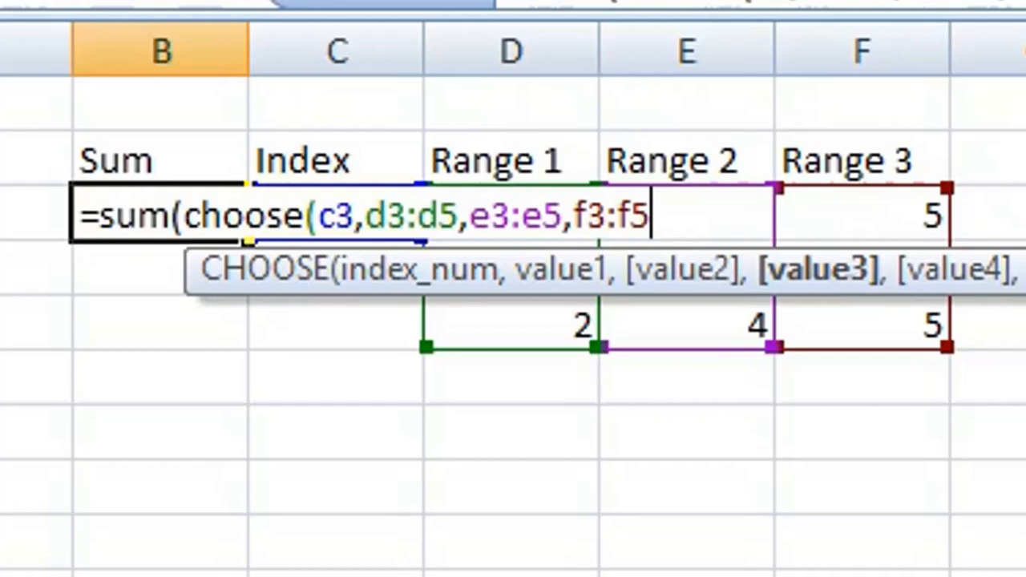
{"action": "type", "text": ")"}
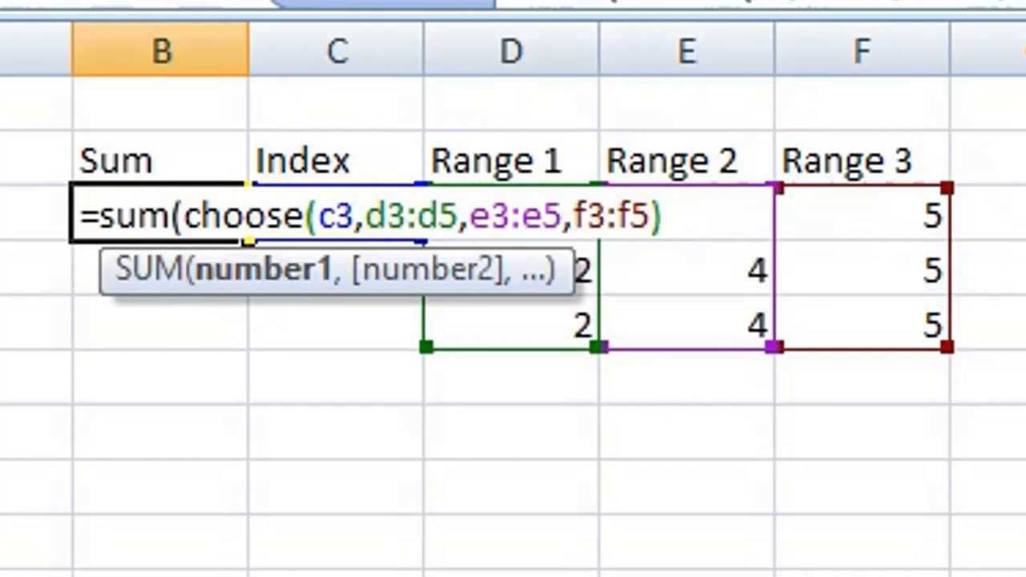
{"action": "type", "text": ")"}
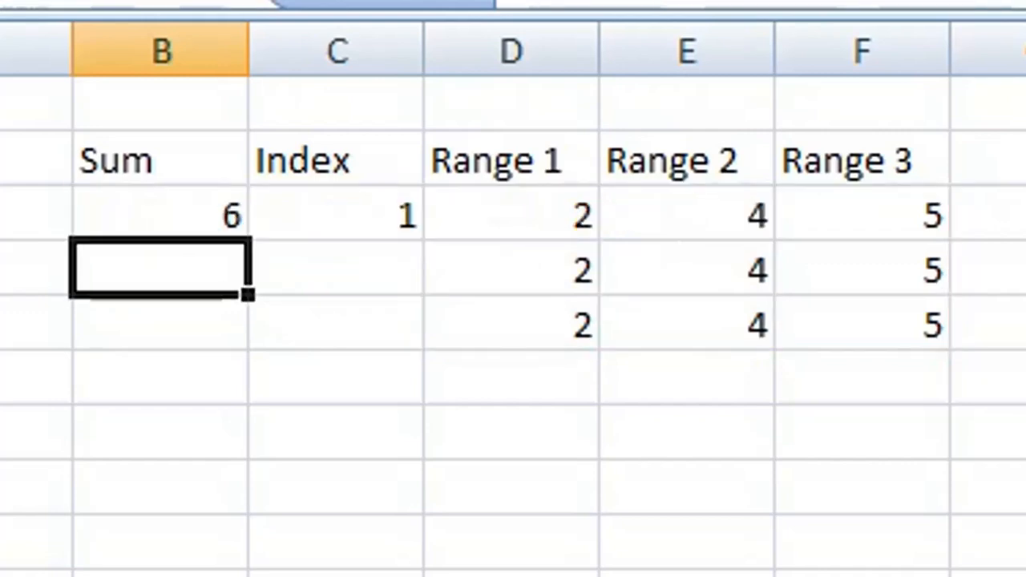
{"action": "mouse_move", "coordinate": [152, 211]}
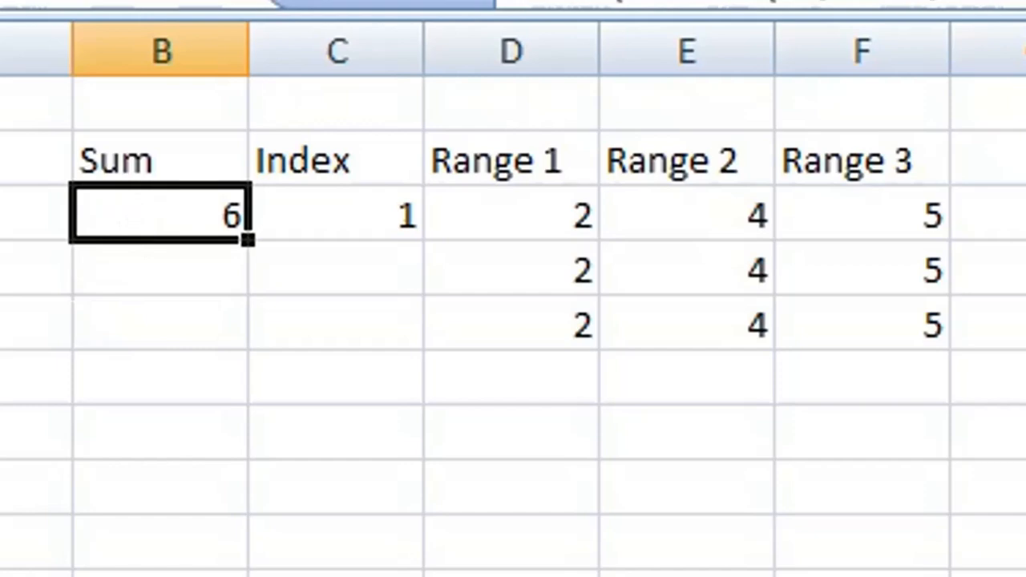
Confirm the formula and reselect B3, which shows 6 for Index 1
{"action": "left_click", "coordinate": [337, 217]}
{"action": "type", "text": "2"}
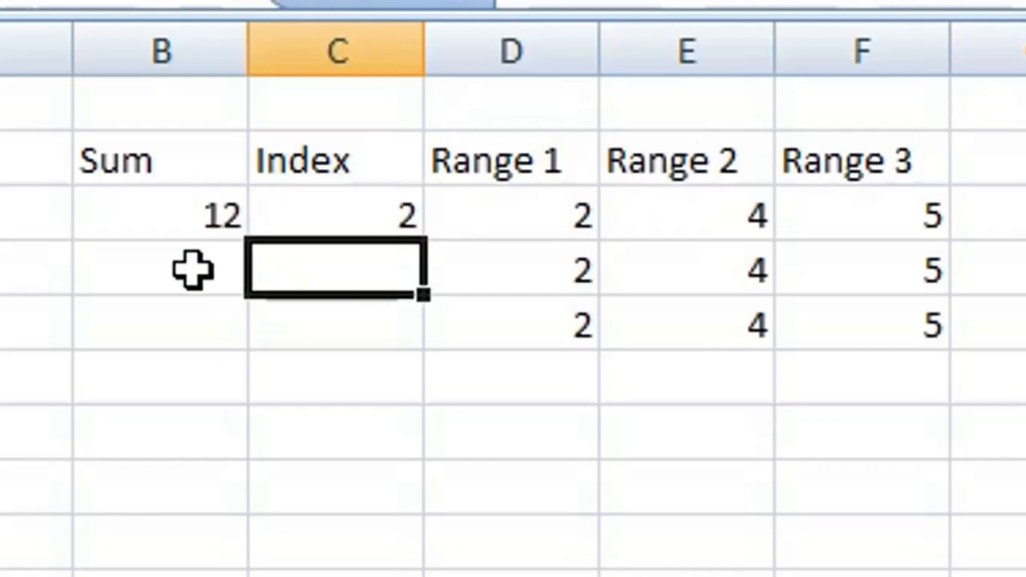
{"action": "mouse_move", "coordinate": [128, 216]}
{"action": "type", "text": "3"}
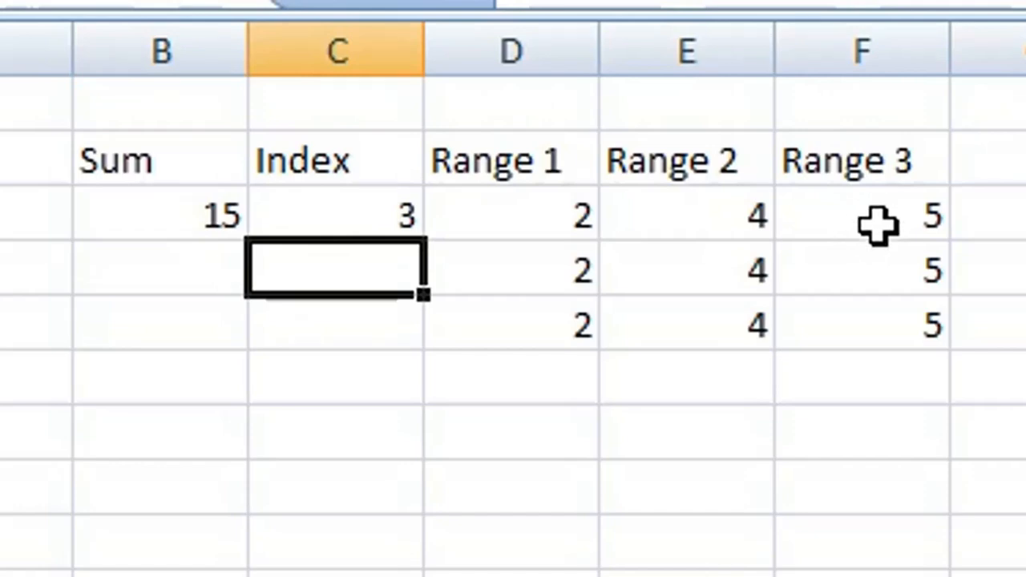
{"action": "mouse_move", "coordinate": [880, 323]}
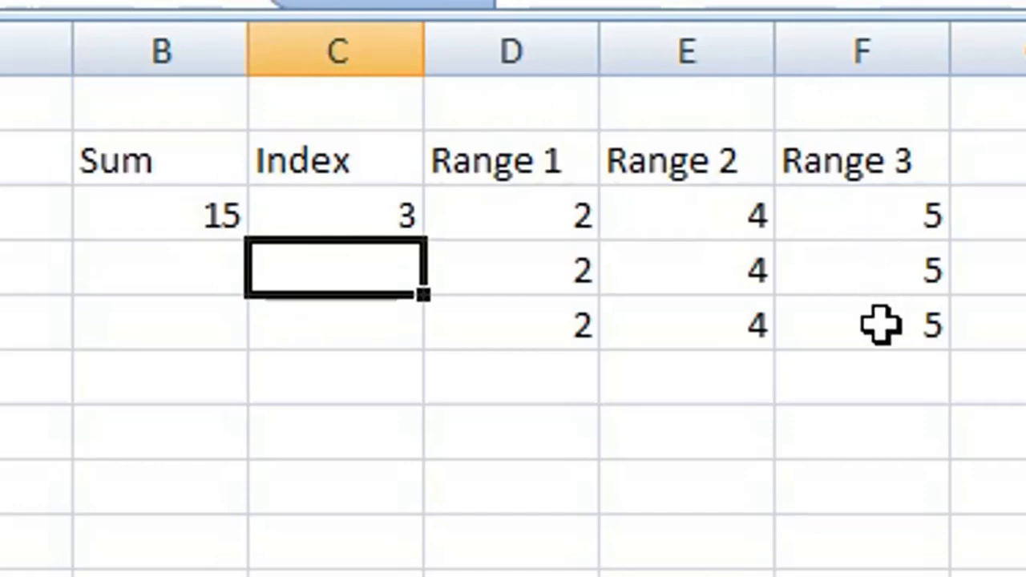